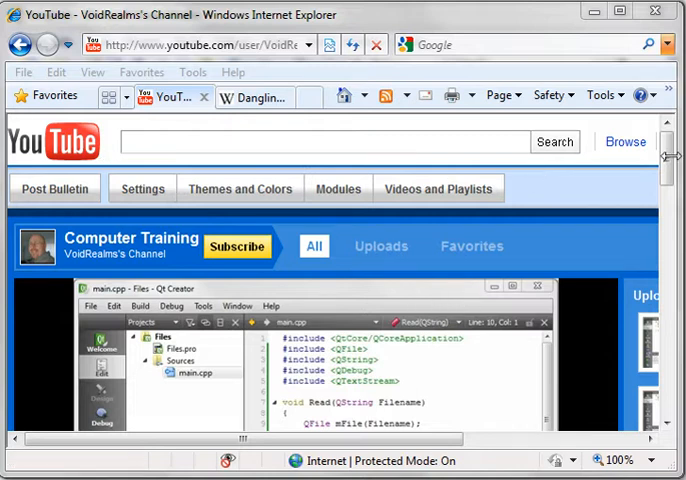
Scroll through the Wikipedia Dangling pointer article from its opening down to the causes section.
{"action": "scroll", "scroll_direction": "down", "scroll_amount": 3}
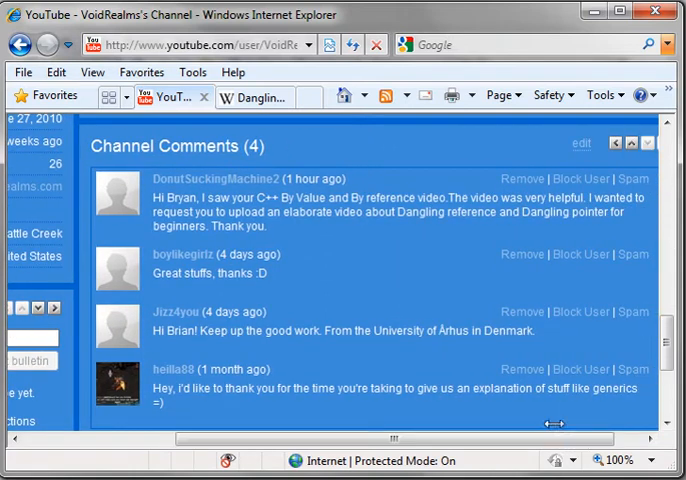
{"action": "mouse_move", "coordinate": [236, 180]}
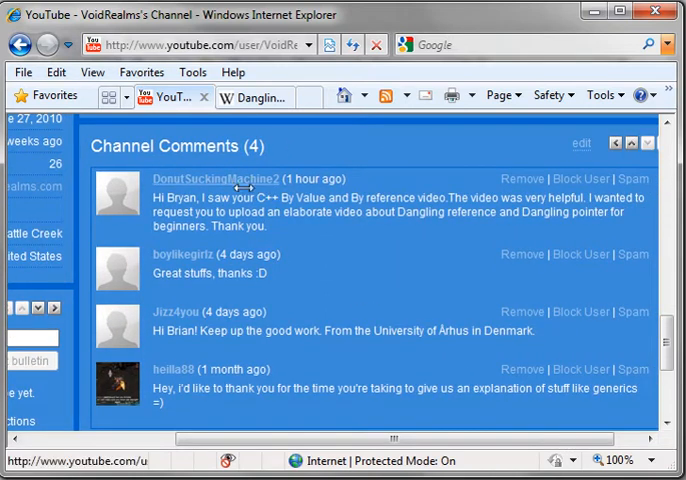
{"action": "mouse_move", "coordinate": [310, 220]}
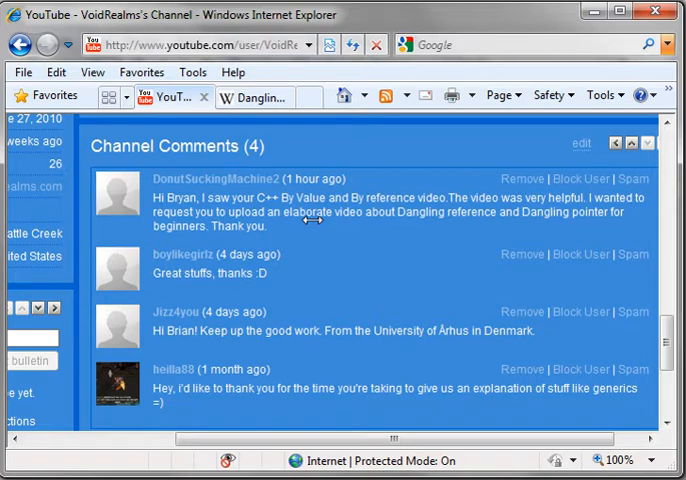
{"action": "mouse_move", "coordinate": [220, 104]}
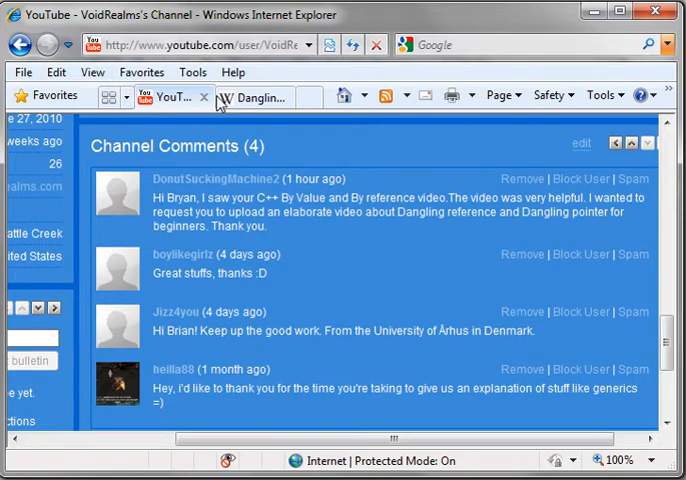
{"action": "left_click", "coordinate": [252, 96]}
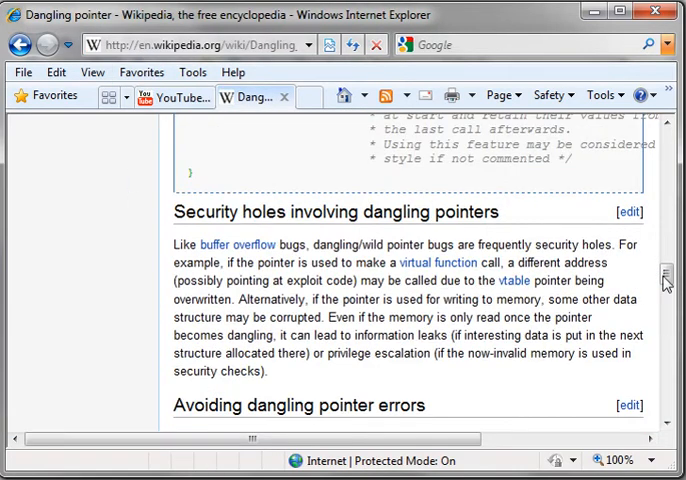
{"action": "scroll", "scroll_direction": "up", "scroll_amount": 3}
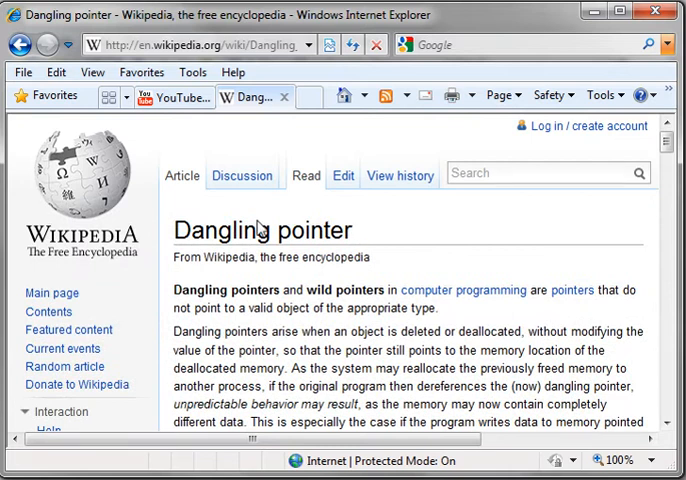
{"action": "scroll", "scroll_direction": "down", "scroll_amount": 3}
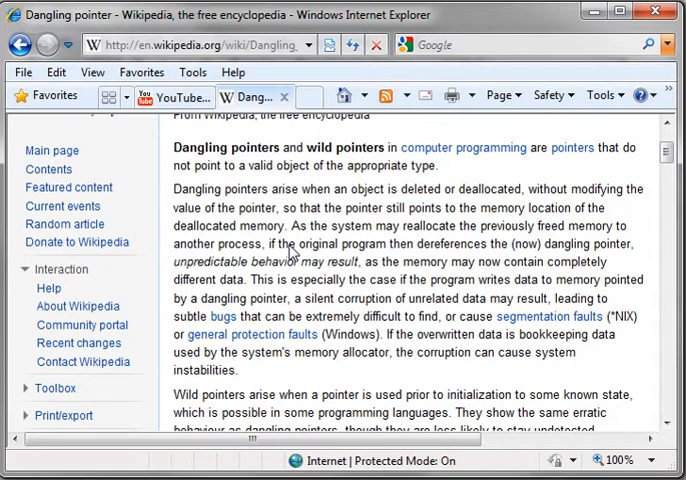
{"action": "scroll", "scroll_direction": "down", "scroll_amount": 3}
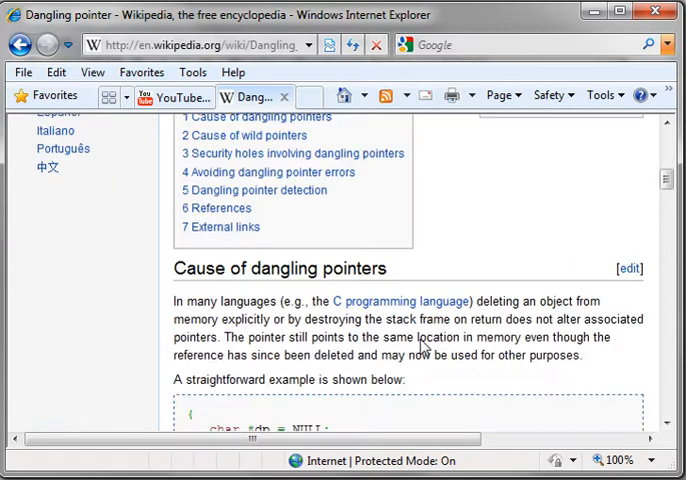
{"action": "scroll", "scroll_direction": "down", "scroll_amount": 3}
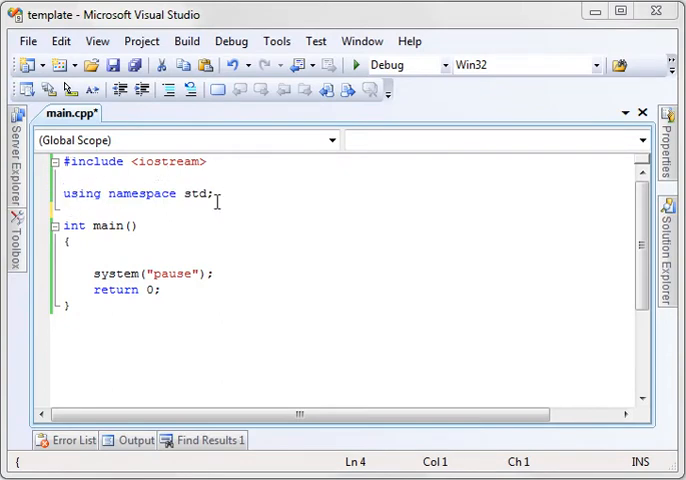
{"action": "mouse_move", "coordinate": [130, 272]}
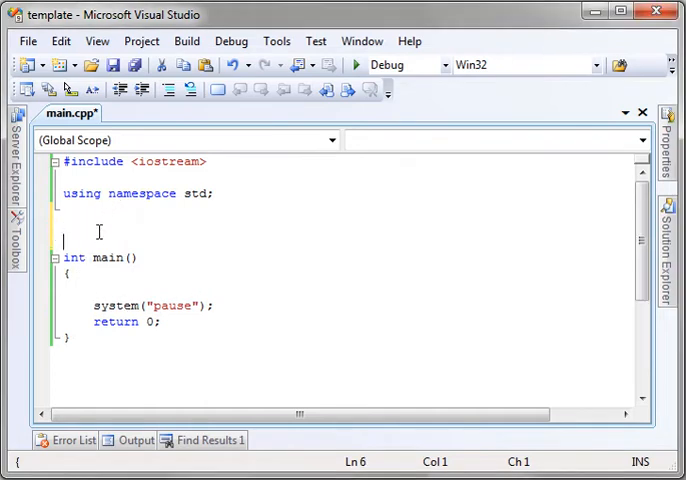
Write int *GetInt() with local int num = 1234 and return &num.
{"action": "type", "text": "int *ge"}
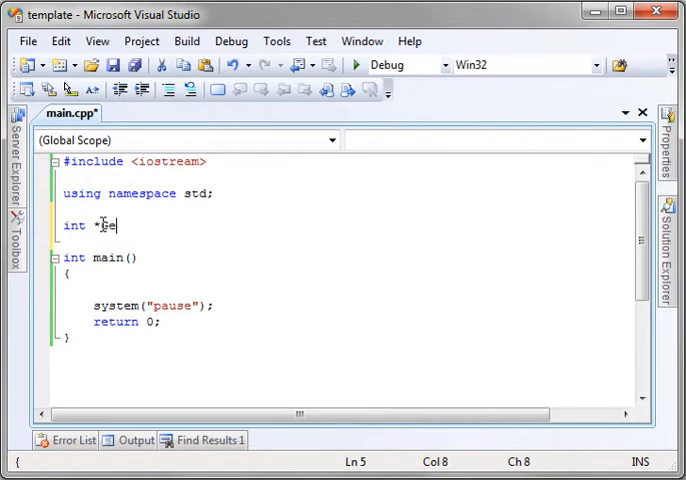
{"action": "type", "text": "tInt()"}
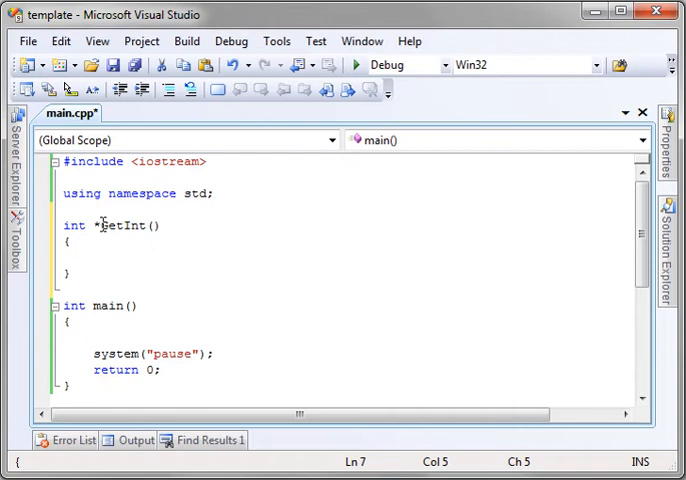
{"action": "type", "text": "int"}
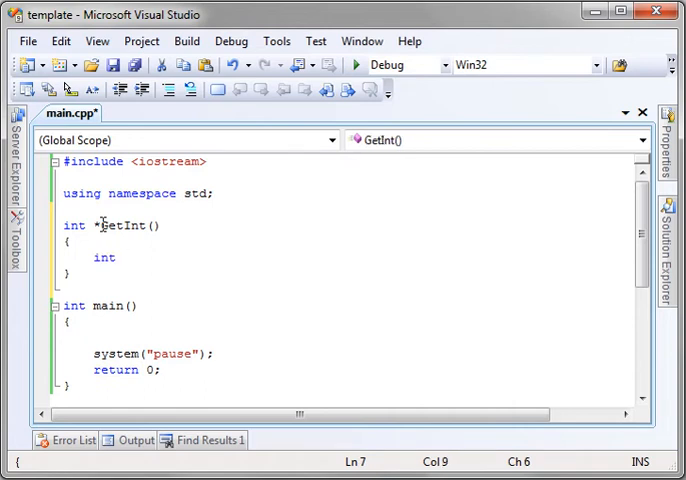
{"action": "type", "text": "num = 1234;"}
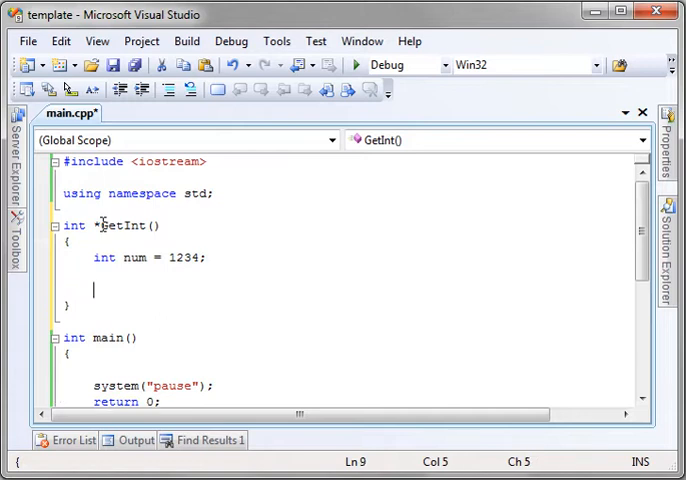
{"action": "type", "text": "return"}
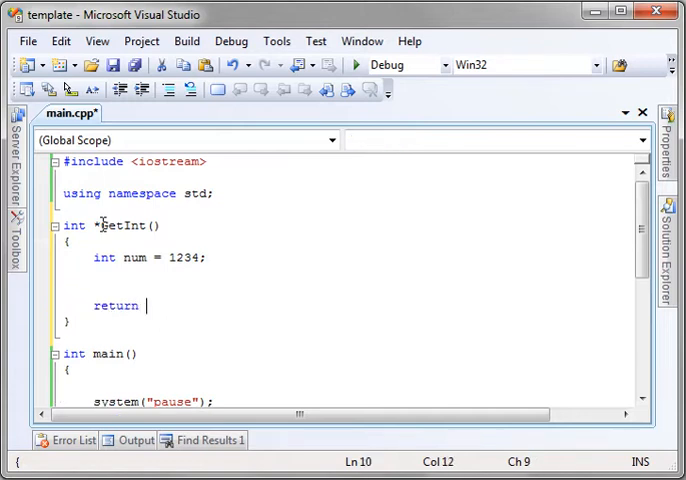
{"action": "type", "text": "&num;"}
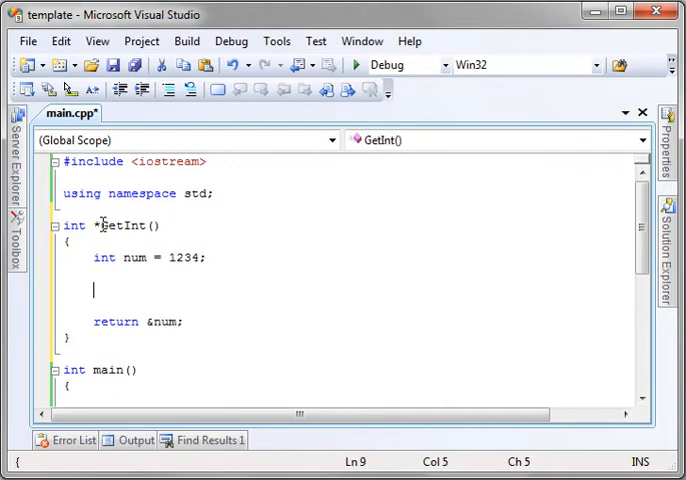
Add a cout line printing "Reference: " followed by &num and endl.
{"action": "type", "text": "cout"}
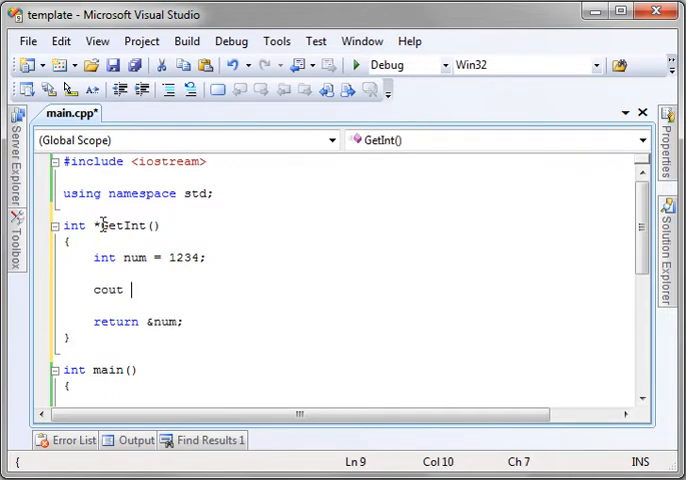
{"action": "type", "text": "<<"}
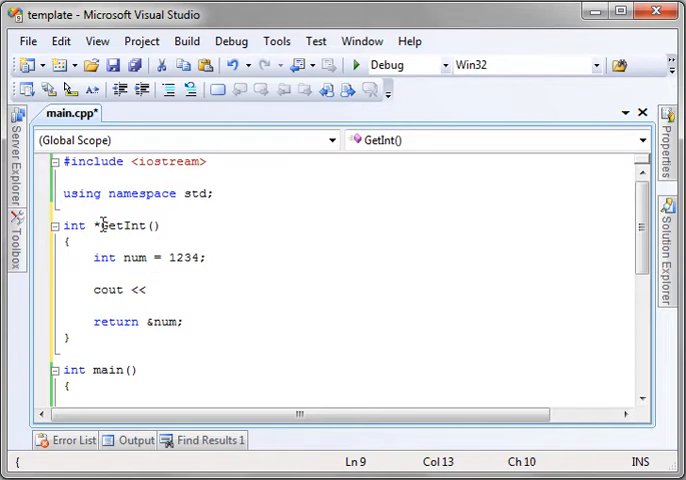
{"action": "type", "text": "\"\""}
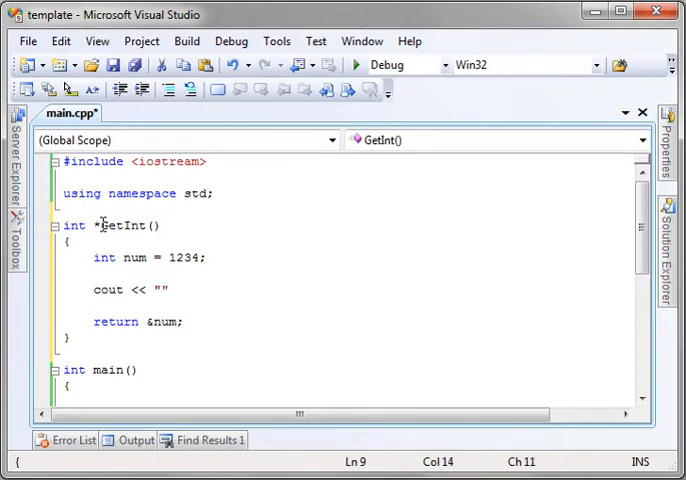
{"action": "type", "text": "Reference:"}
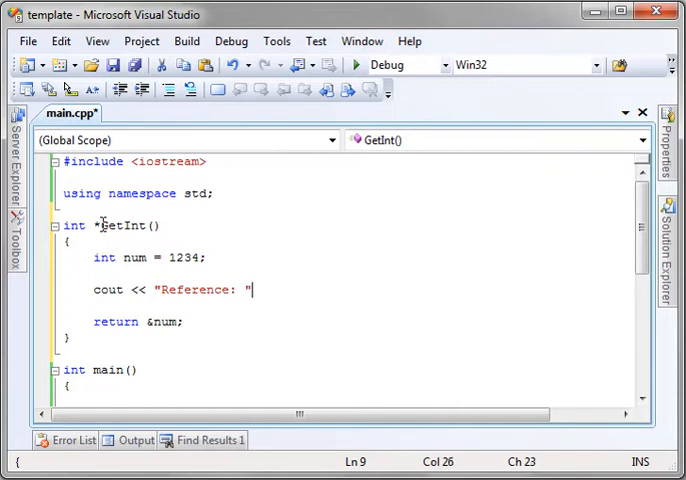
{"action": "type", "text": "<< &num"}
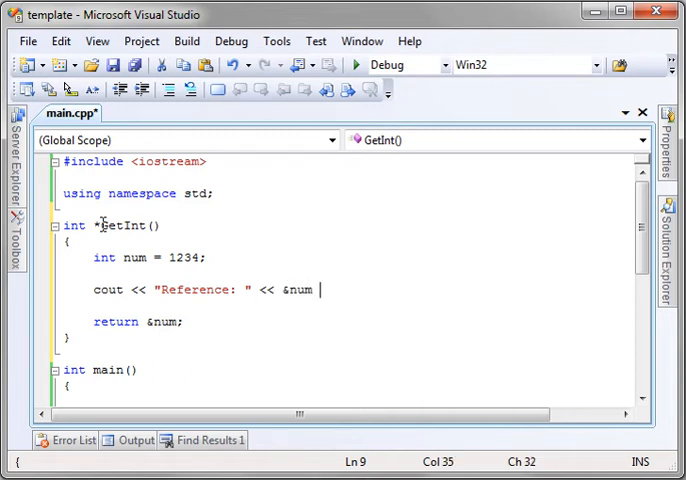
{"action": "type", "text": "<< endl;"}
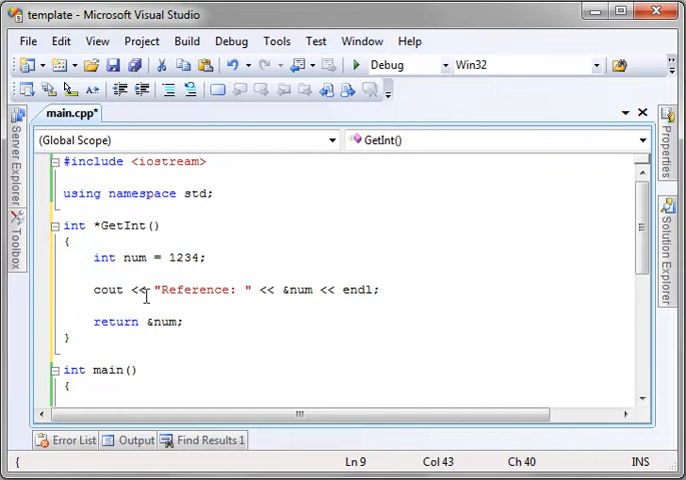
Duplicate the cout line to print "Value: " followed by num before the return.
{"action": "triple_click", "coordinate": [200, 288]}
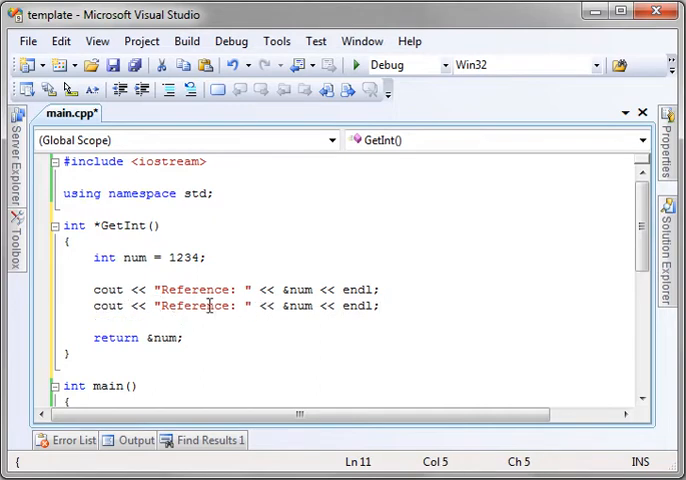
{"action": "type", "text": "Value:"}
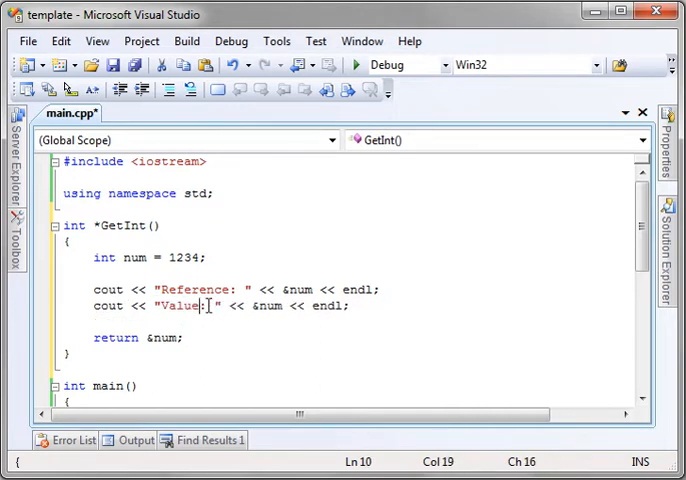
{"action": "scroll", "scroll_direction": "down", "scroll_amount": 3}
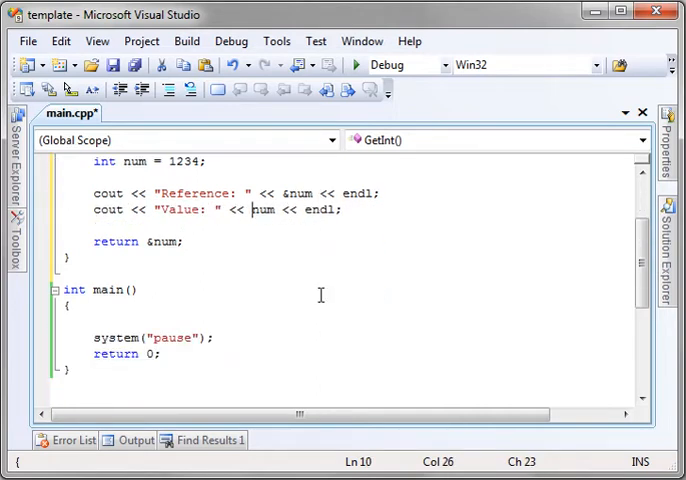
{"action": "scroll", "scroll_direction": "up", "scroll_amount": 3}
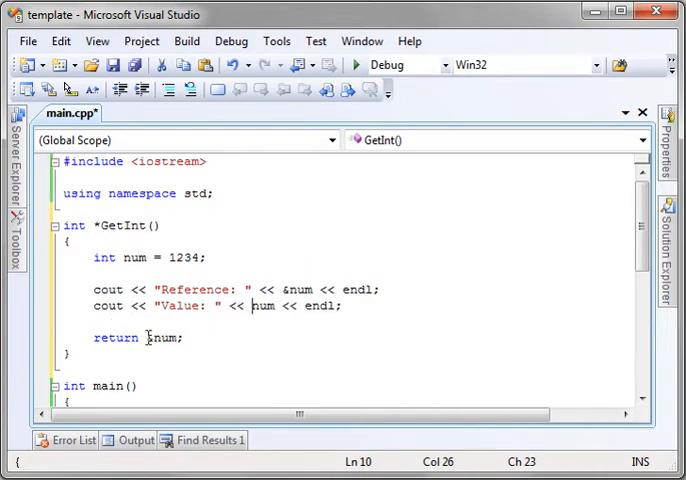
{"action": "left_click", "coordinate": [144, 336]}
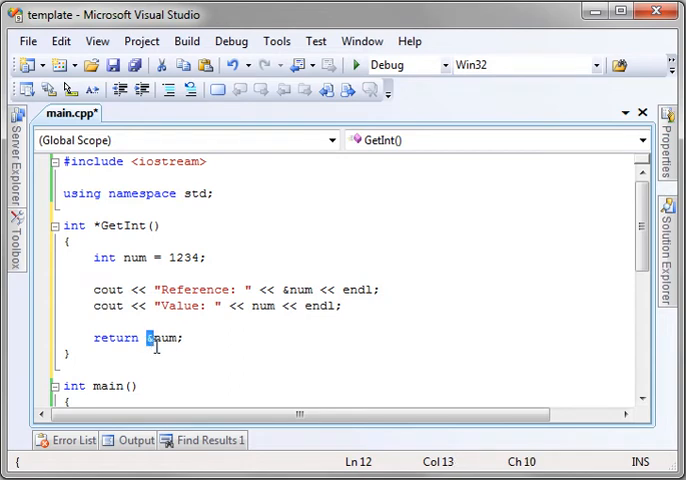
{"action": "scroll", "scroll_direction": "down", "scroll_amount": 3}
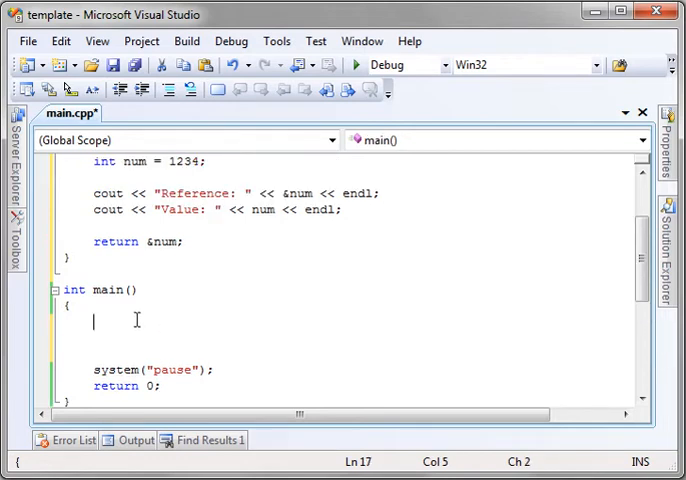
Declare int *Pointer = 0 in main.
{"action": "type", "text": "int *b"}
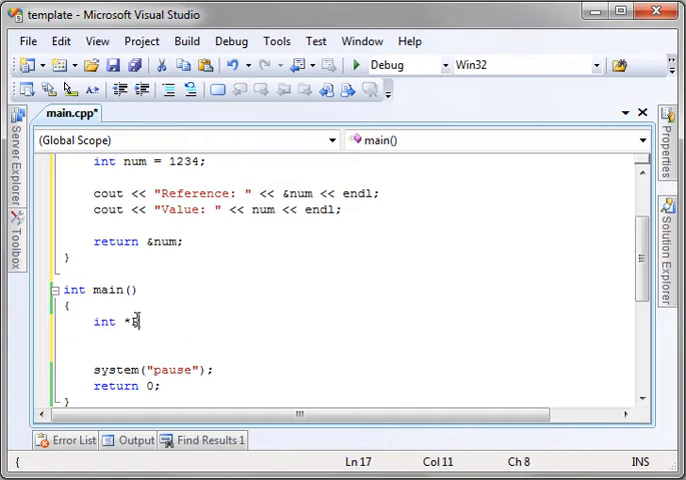
{"action": "type", "text": "ointer"}
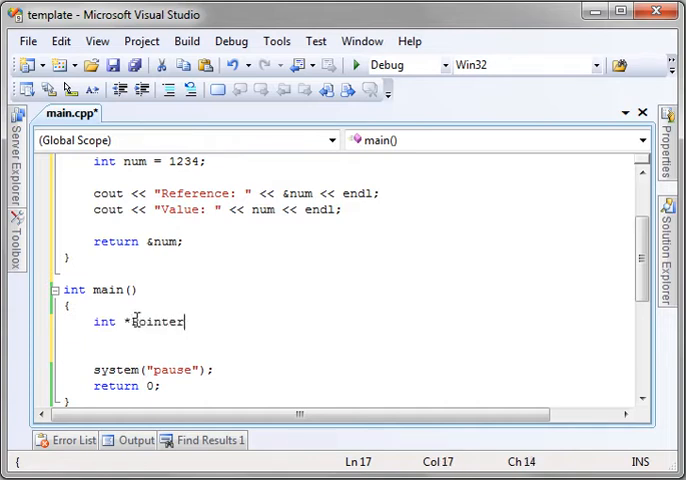
{"action": "type", "text": "= 0;"}
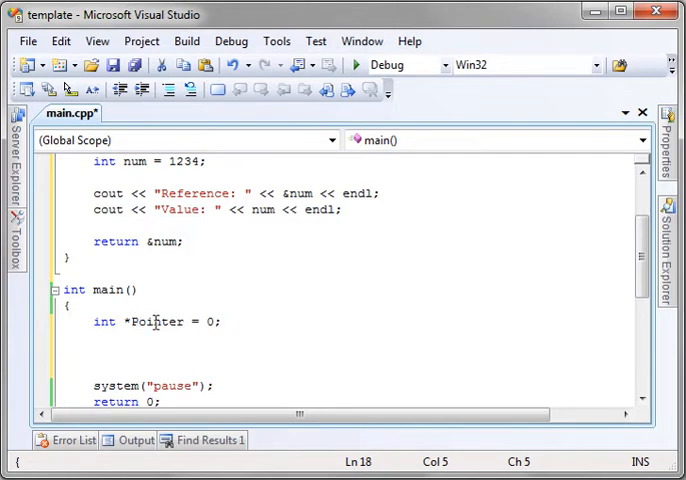
Add a cout line printing "Empty: " followed by Pointer, adapted from the Reference line.
{"action": "left_click", "coordinate": [96, 340]}
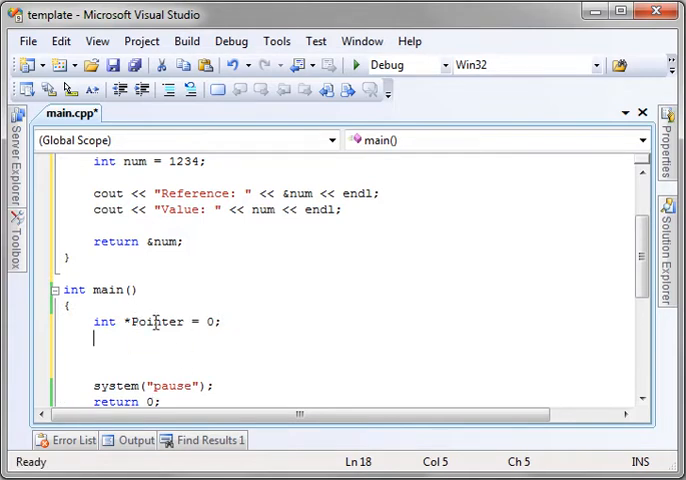
{"action": "type", "text": "cout << \"Reference: \" << &num << endl;"}
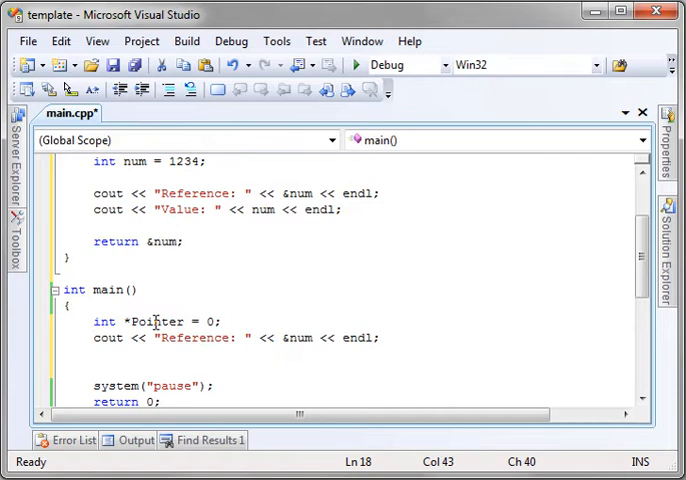
{"action": "double_click", "coordinate": [196, 338]}
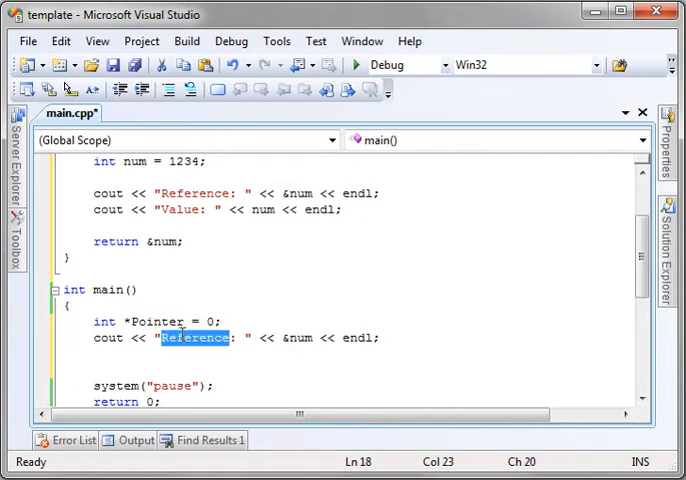
{"action": "type", "text": "Empty"}
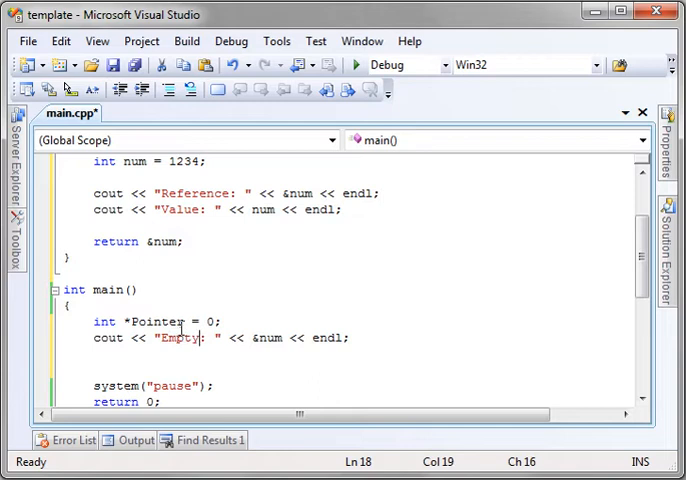
{"action": "double_click", "coordinate": [156, 320]}
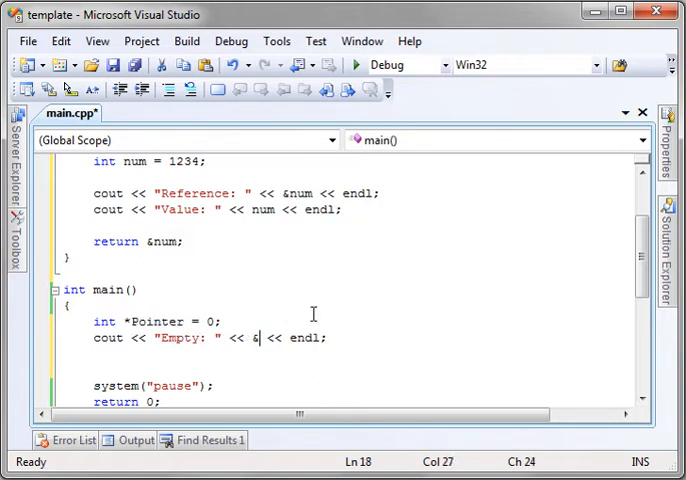
{"action": "type", "text": "ointer"}
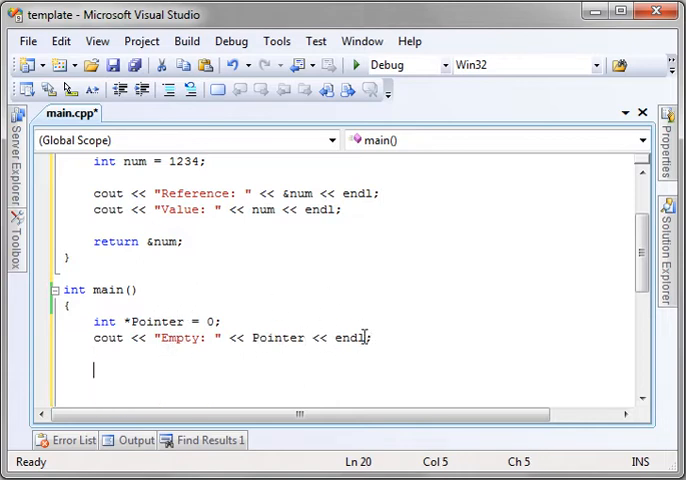
Assign Pointer = GetInt() in main, checking GetInt's local num.
{"action": "double_click", "coordinate": [158, 322]}
{"action": "type", "text": "Pointer"}
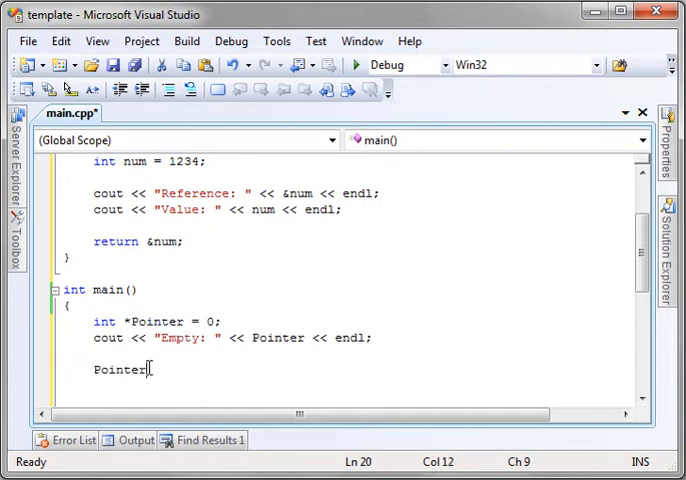
{"action": "type", "text": "= G"}
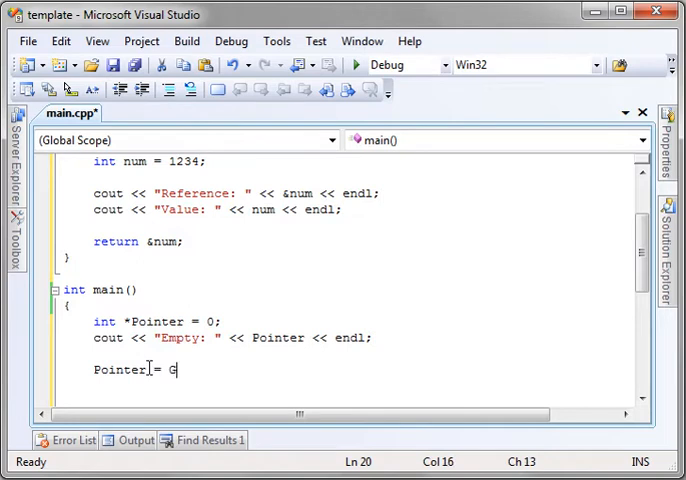
{"action": "type", "text": "etInt()"}
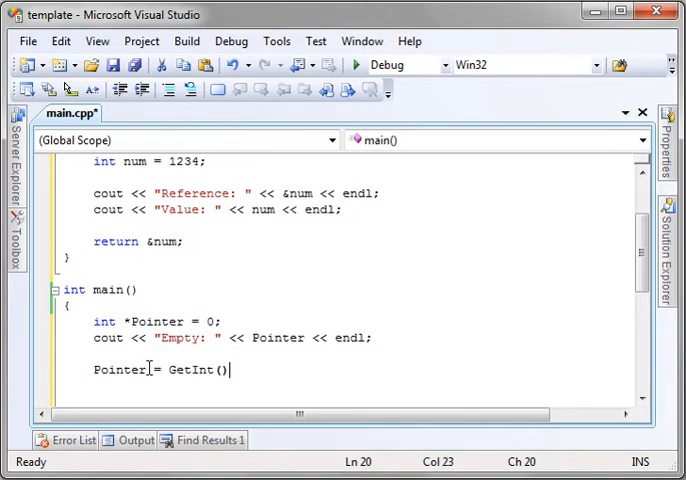
{"action": "scroll", "scroll_direction": "up", "scroll_amount": 3}
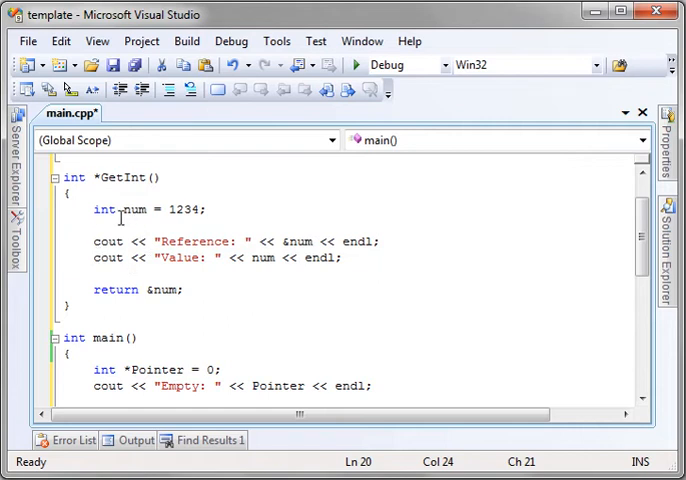
{"action": "double_click", "coordinate": [164, 290]}
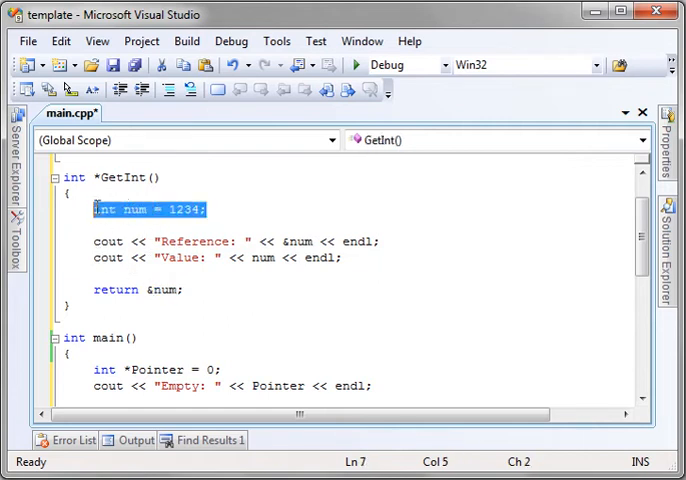
{"action": "scroll", "scroll_direction": "down", "scroll_amount": 3}
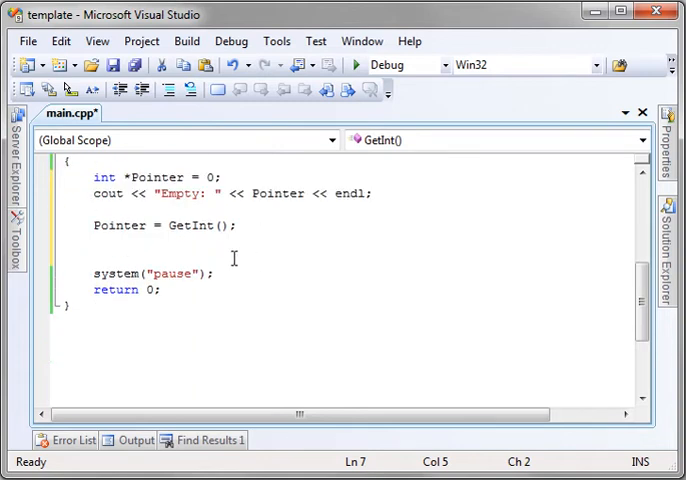
Relabel the two duplicated cout lines "Assigned: " and "Value: ", then save main.cpp.
{"action": "double_click", "coordinate": [118, 274]}
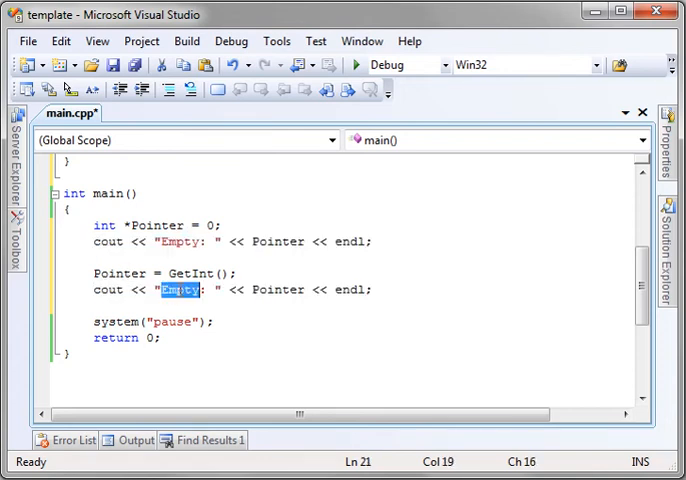
{"action": "type", "text": "Assigne"}
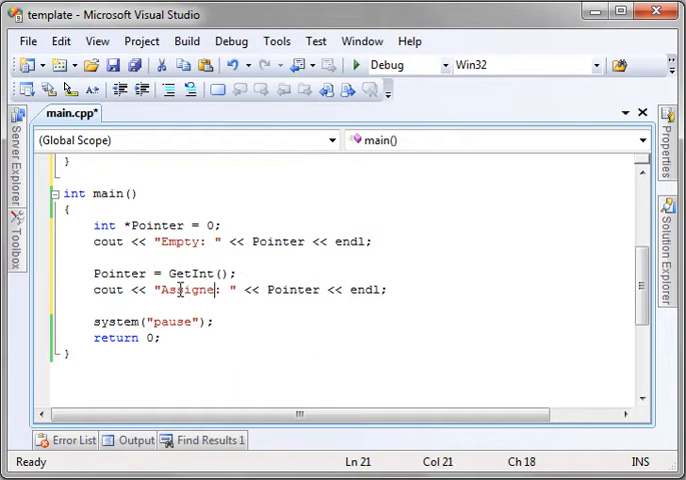
{"action": "type", "text": "d"}
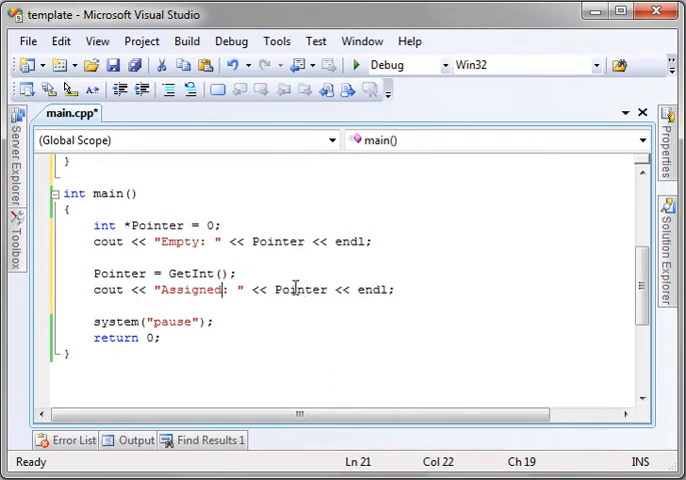
{"action": "double_click", "coordinate": [300, 288]}
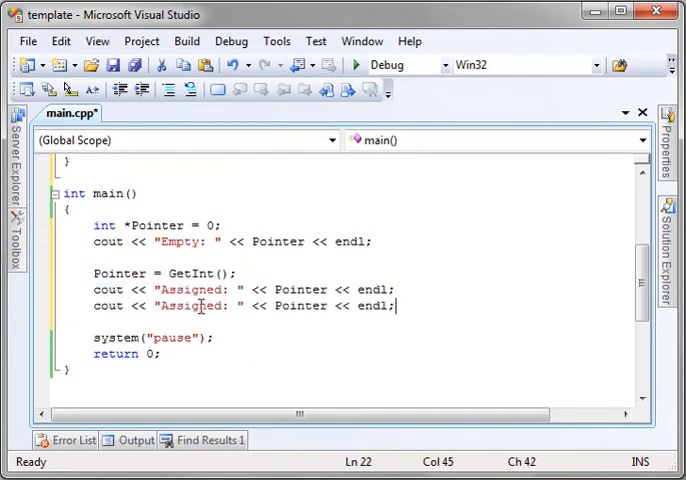
{"action": "type", "text": "Value"}
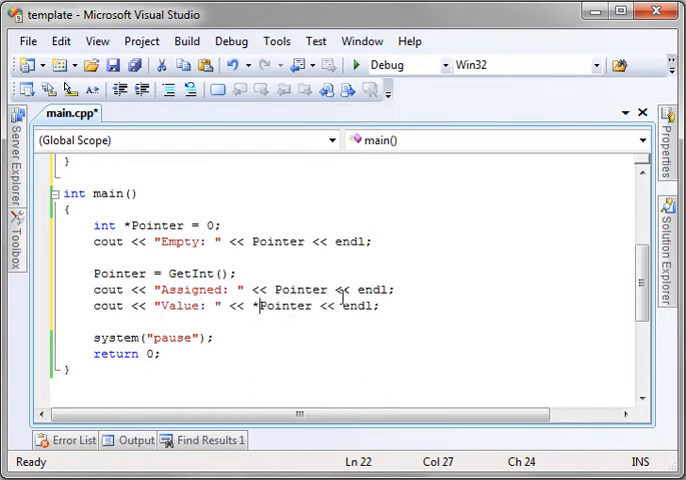
{"action": "key", "text": "ctrl+s"}
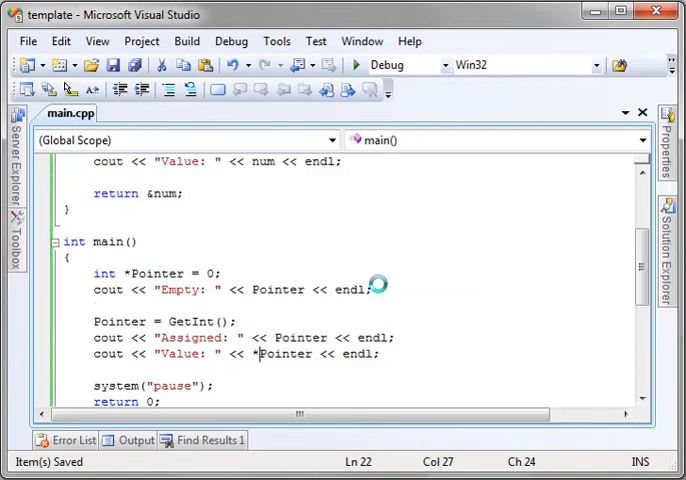
Review GetInt's return type, local num and return &num, then highlight the GetInt call in main.
{"action": "scroll", "scroll_direction": "up", "scroll_amount": 3}
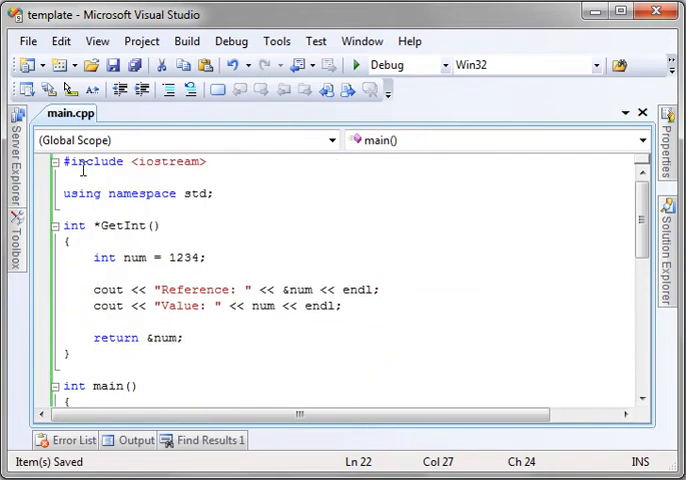
{"action": "left_click", "coordinate": [64, 224]}
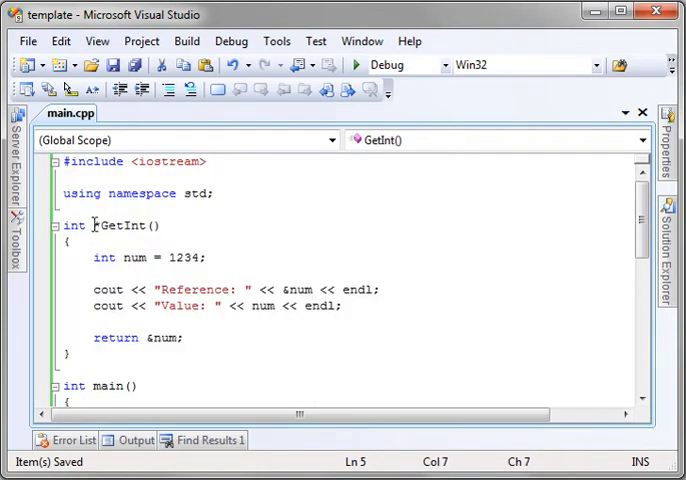
{"action": "left_click", "coordinate": [92, 224]}
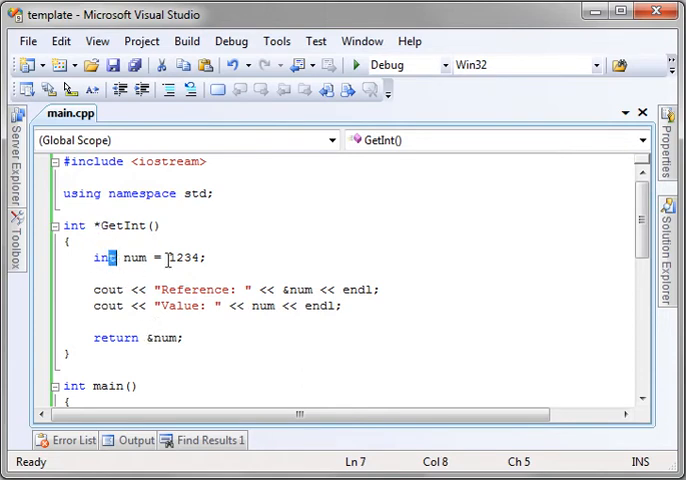
{"action": "left_click", "coordinate": [292, 288]}
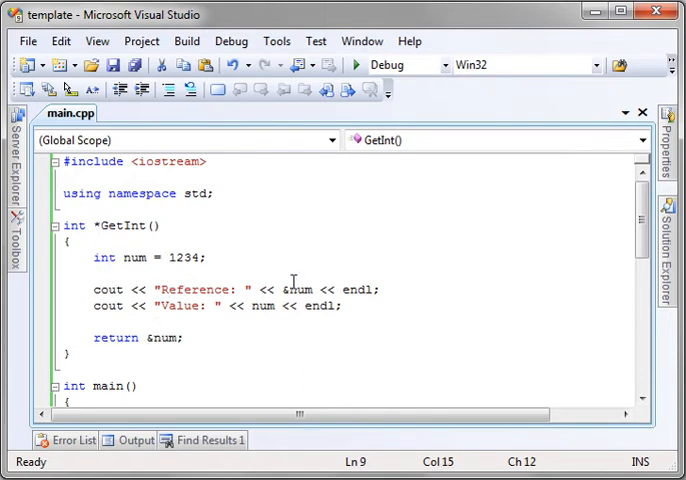
{"action": "mouse_move", "coordinate": [160, 338]}
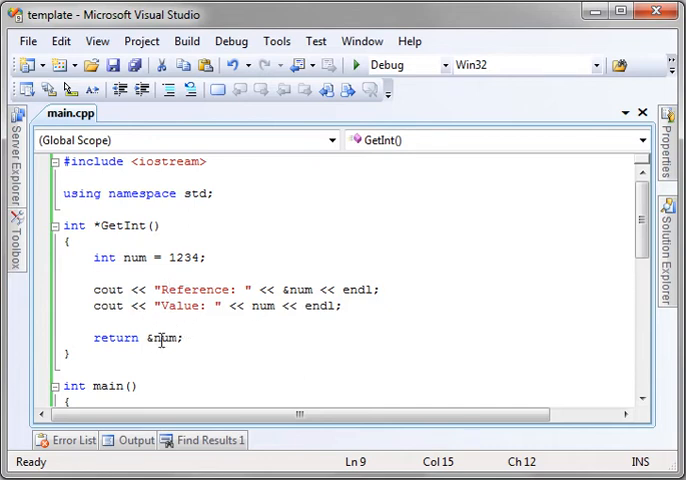
{"action": "double_click", "coordinate": [162, 336]}
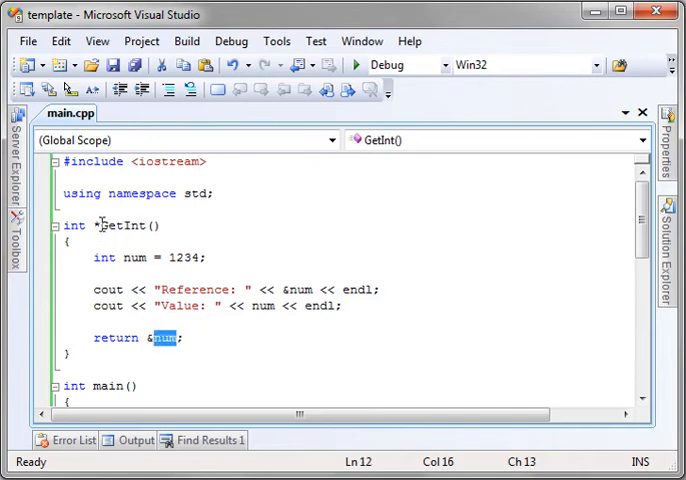
{"action": "scroll", "scroll_direction": "down", "scroll_amount": 3}
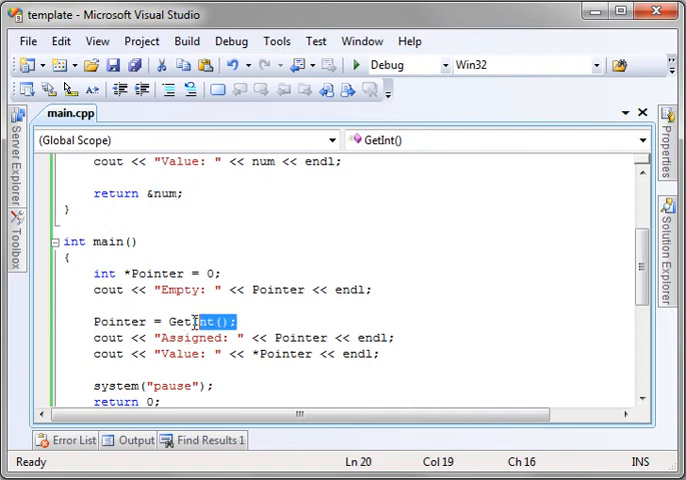
{"action": "triple_click", "coordinate": [170, 320]}
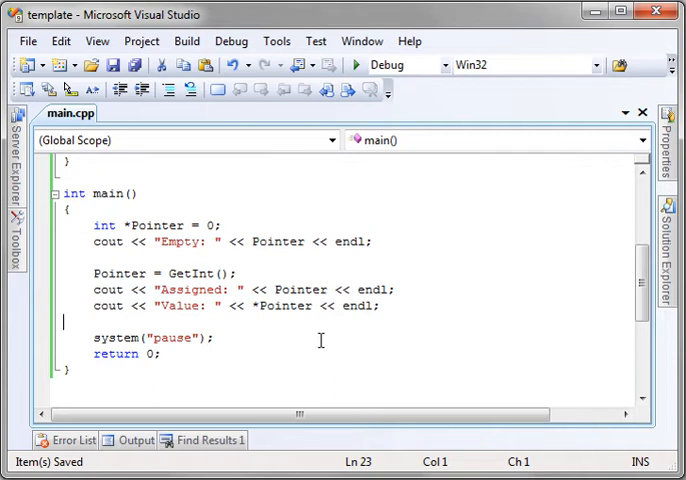
{"action": "left_click", "coordinate": [356, 64]}
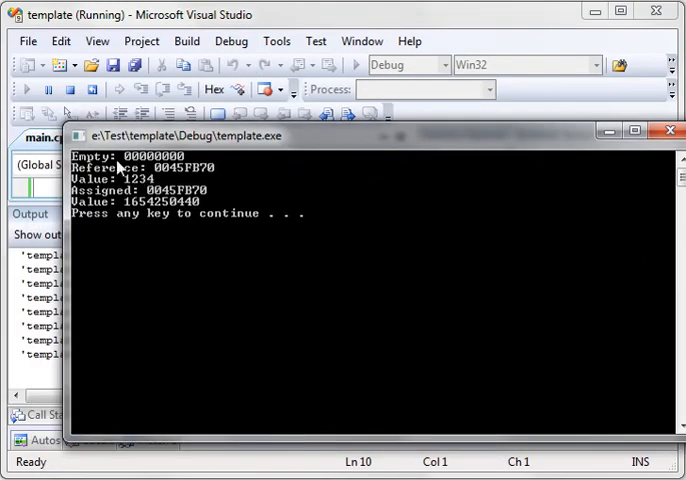
{"action": "mouse_move", "coordinate": [182, 166]}
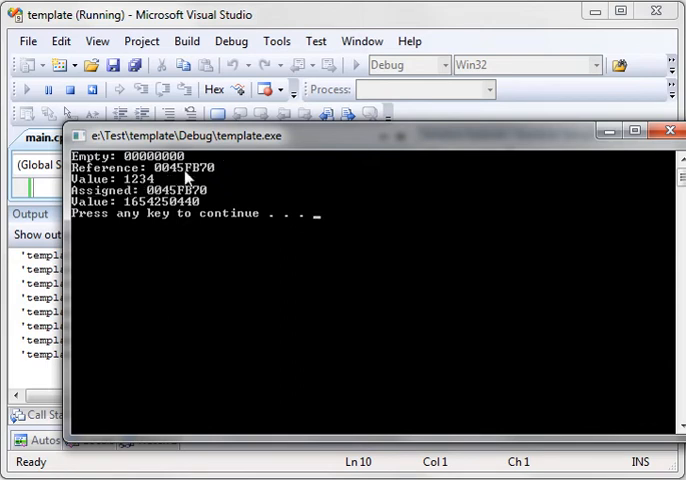
{"action": "mouse_move", "coordinate": [114, 196]}
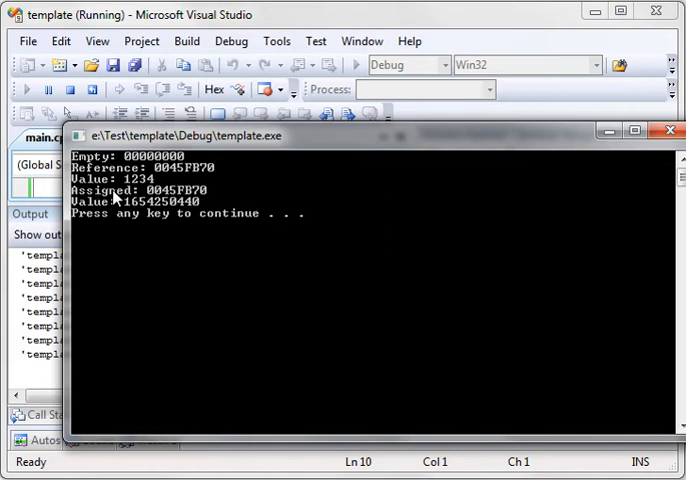
{"action": "mouse_move", "coordinate": [224, 182]}
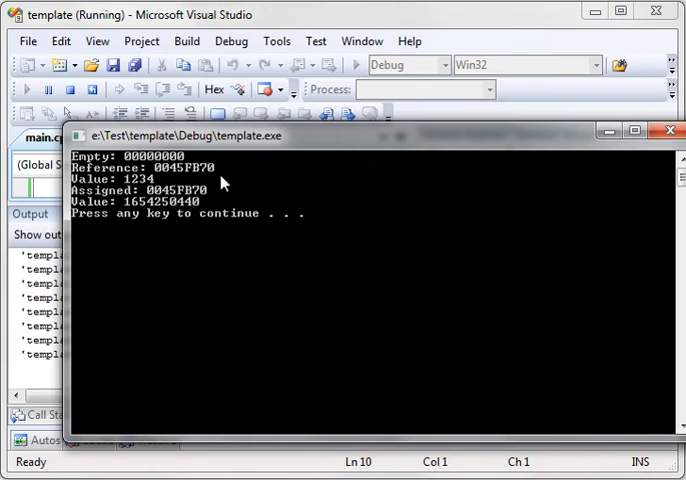
{"action": "mouse_move", "coordinate": [178, 178]}
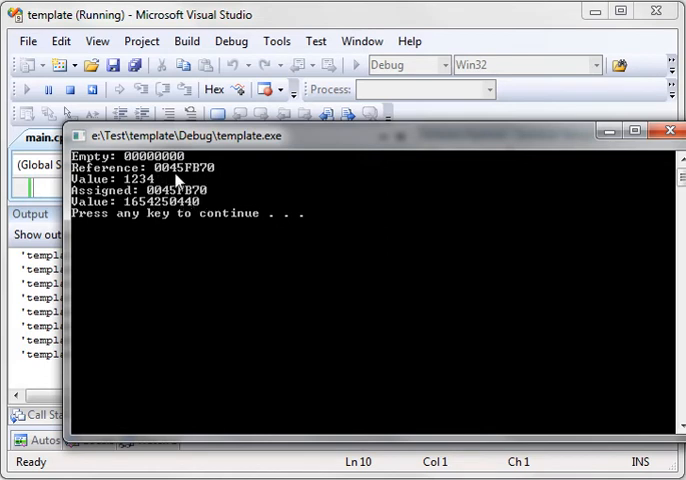
{"action": "mouse_move", "coordinate": [200, 198]}
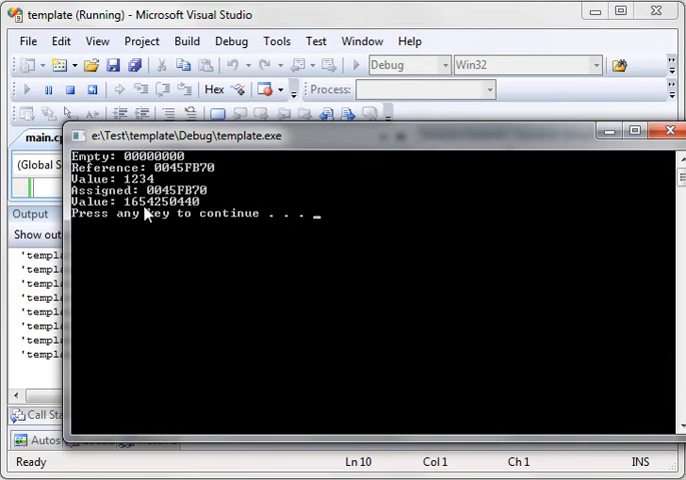
{"action": "mouse_move", "coordinate": [198, 212]}
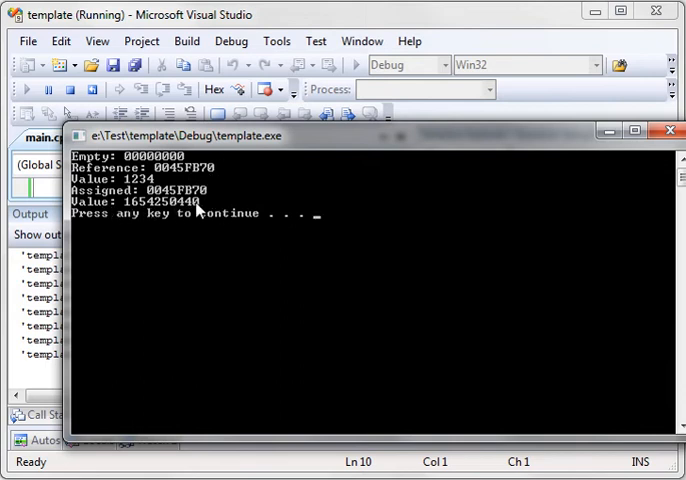
{"action": "mouse_move", "coordinate": [152, 212]}
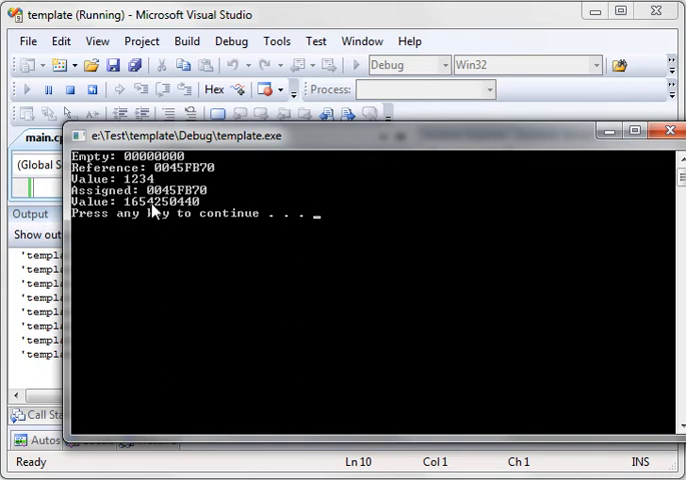
{"action": "mouse_move", "coordinate": [152, 210]}
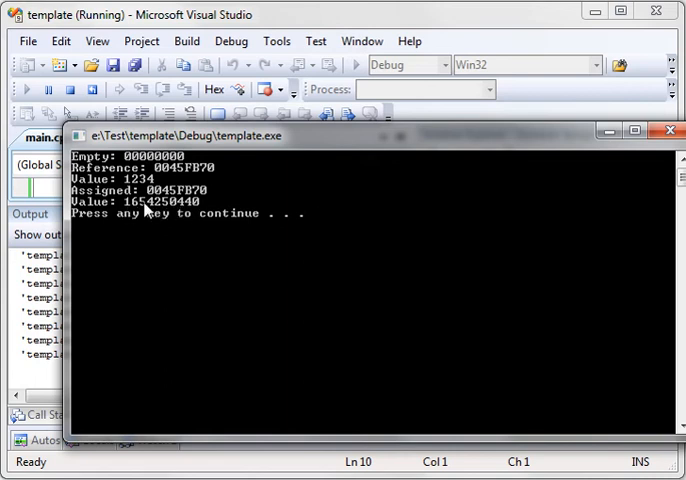
{"action": "mouse_move", "coordinate": [306, 248]}
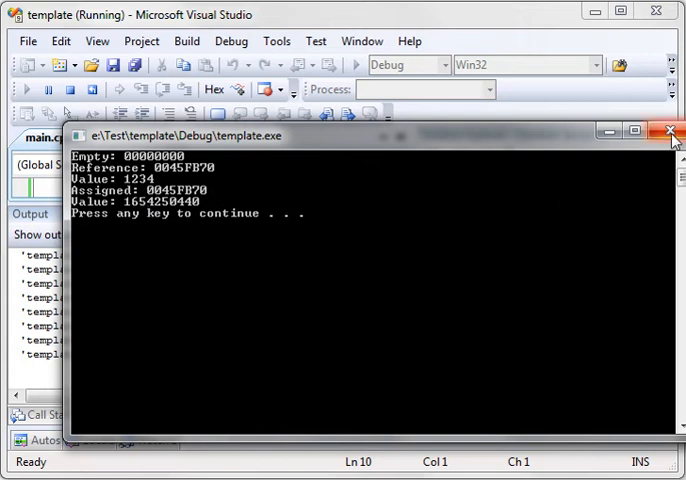
Close the console window and highlight GetInt's body, its num declaration and local num.
{"action": "left_click", "coordinate": [672, 132]}
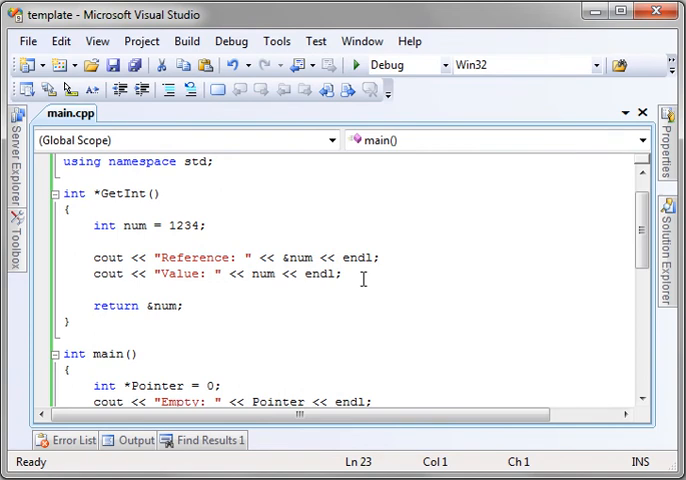
{"action": "left_click_drag", "start_coordinate": [64, 192], "coordinate": [140, 304]}
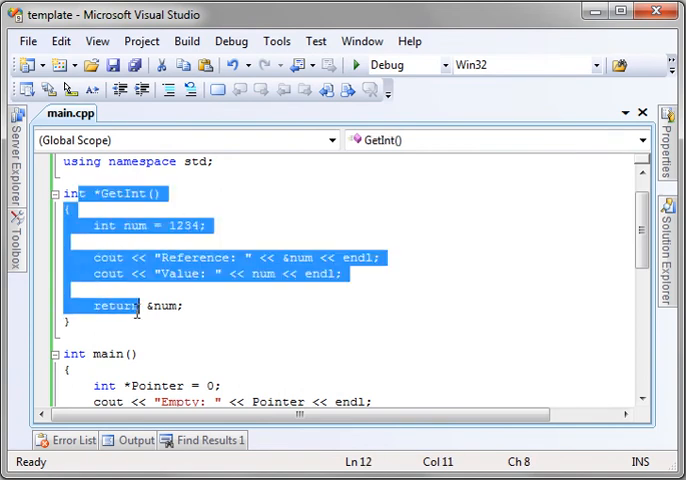
{"action": "left_click", "coordinate": [90, 226]}
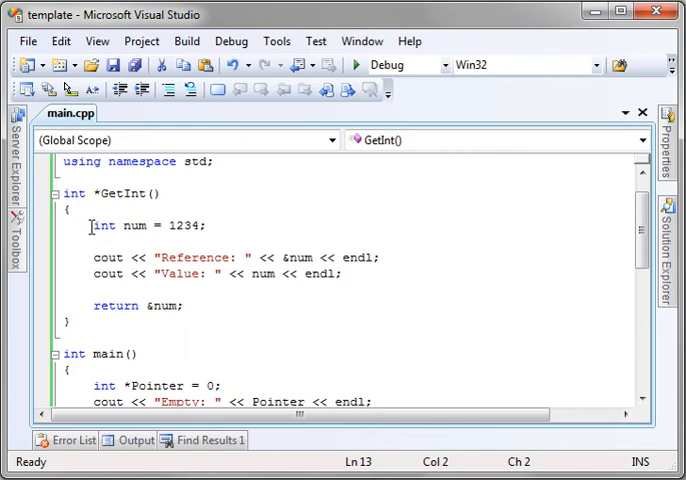
{"action": "triple_click", "coordinate": [150, 224]}
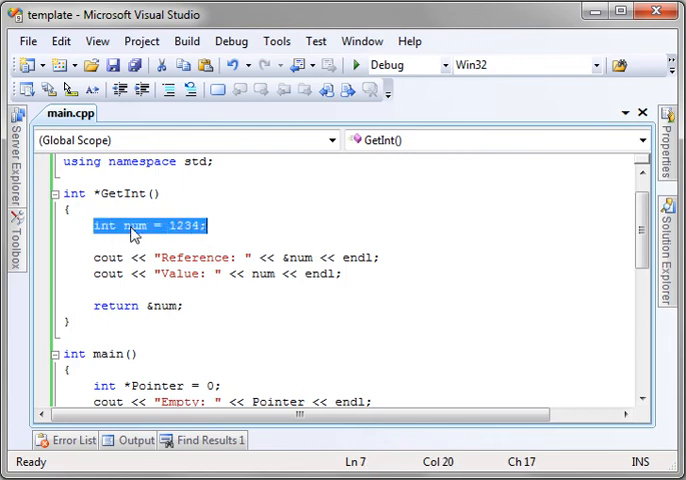
{"action": "double_click", "coordinate": [116, 304]}
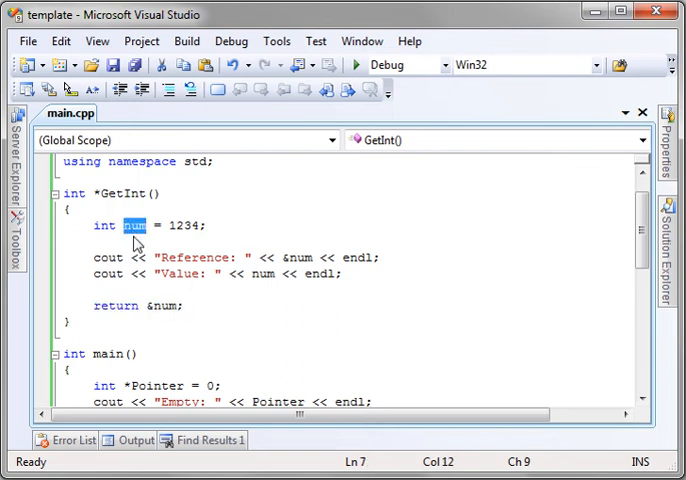
{"action": "double_click", "coordinate": [160, 304]}
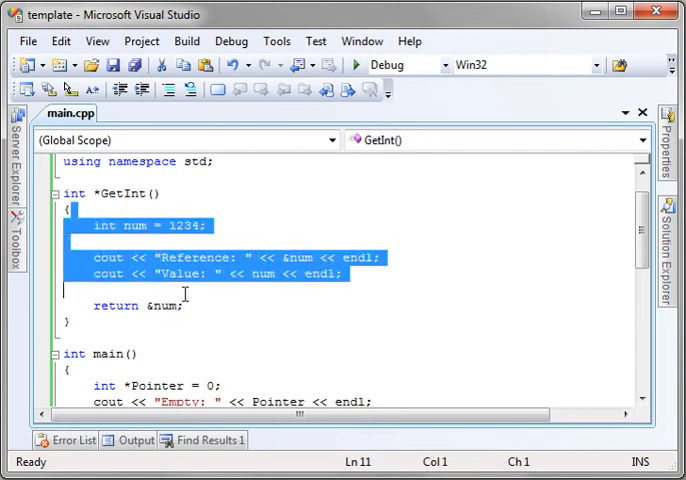
Write a //out of scope comment after GetInt's closing brace and join it onto the brace line.
{"action": "left_click", "coordinate": [86, 334]}
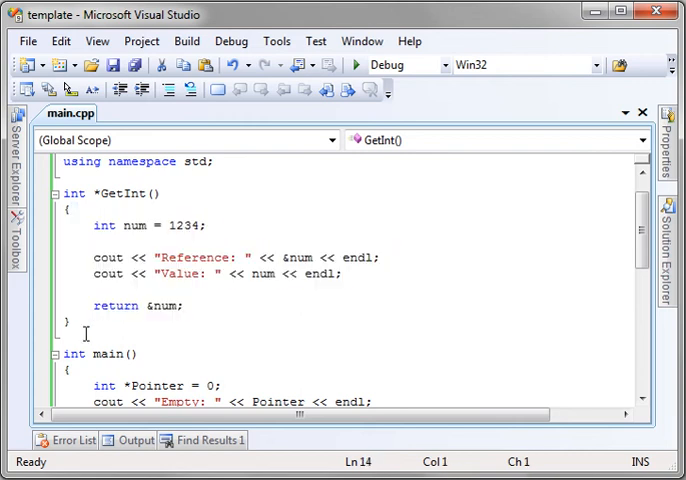
{"action": "type", "text": "//out"}
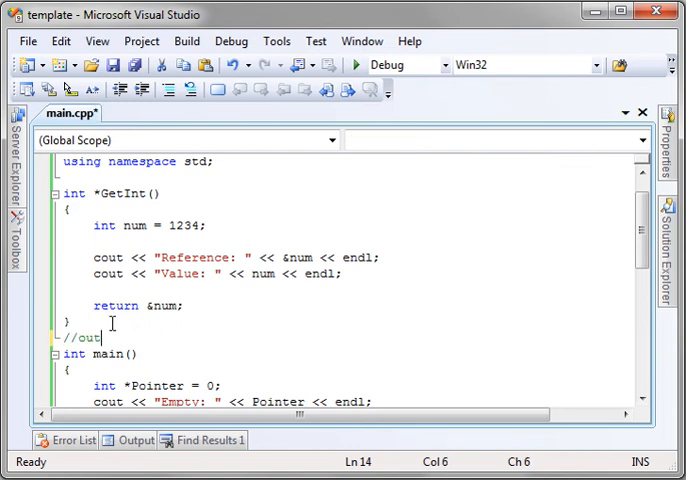
{"action": "type", "text": "of scop"}
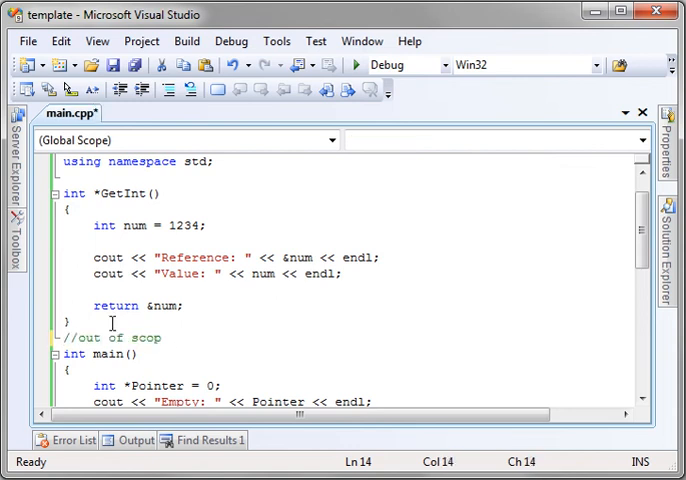
{"action": "left_click", "coordinate": [76, 336]}
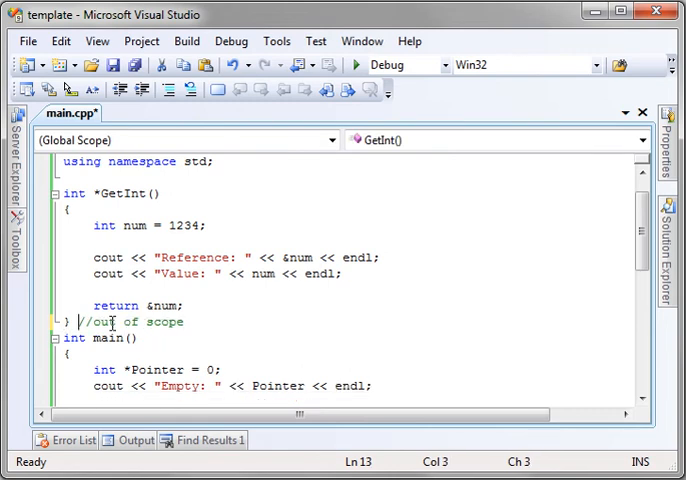
{"action": "key", "text": "enter"}
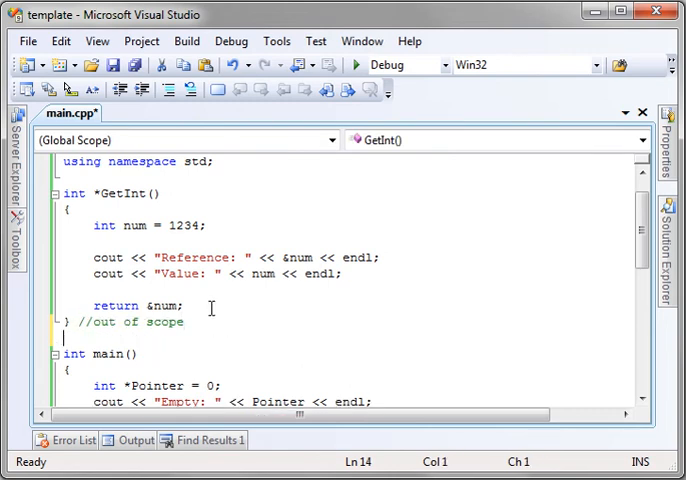
{"action": "left_click_drag", "start_coordinate": [92, 224], "coordinate": [184, 304]}
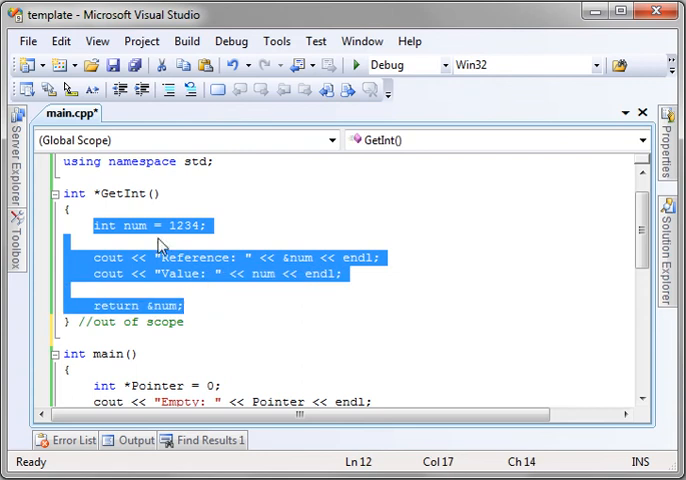
{"action": "mouse_move", "coordinate": [148, 288]}
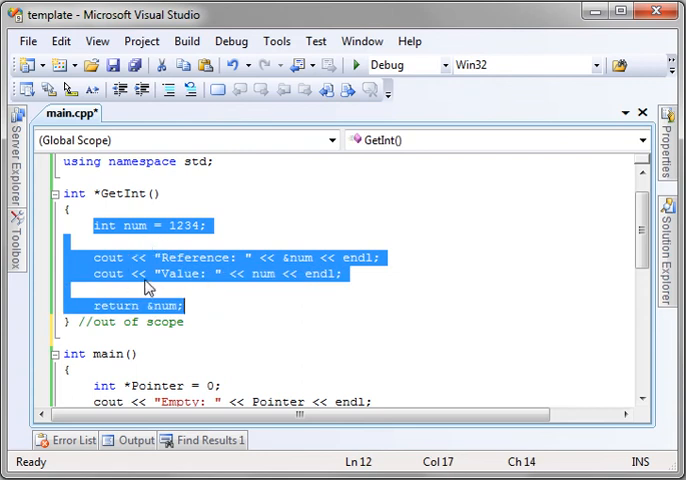
{"action": "mouse_move", "coordinate": [260, 268]}
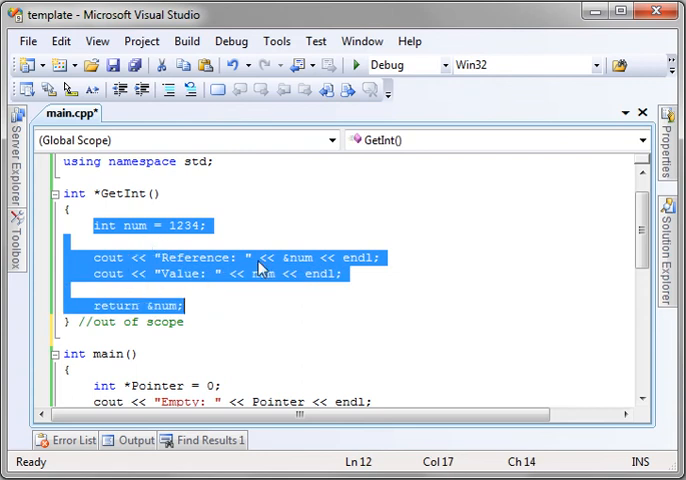
{"action": "scroll", "scroll_direction": "down", "scroll_amount": 3}
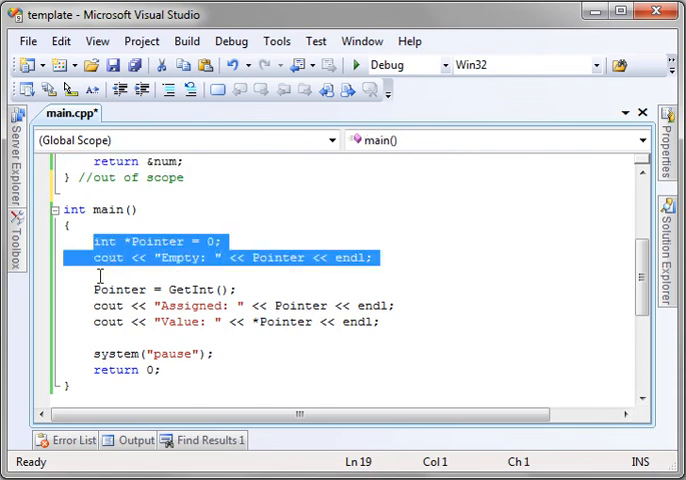
{"action": "scroll", "scroll_direction": "up", "scroll_amount": 3}
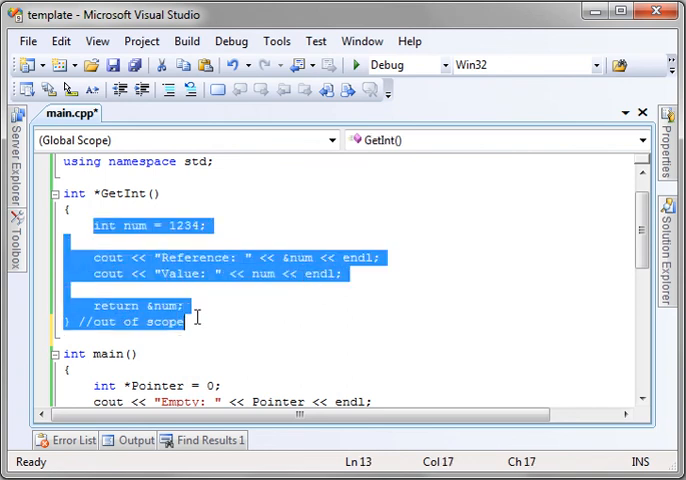
{"action": "scroll", "scroll_direction": "down", "scroll_amount": 3}
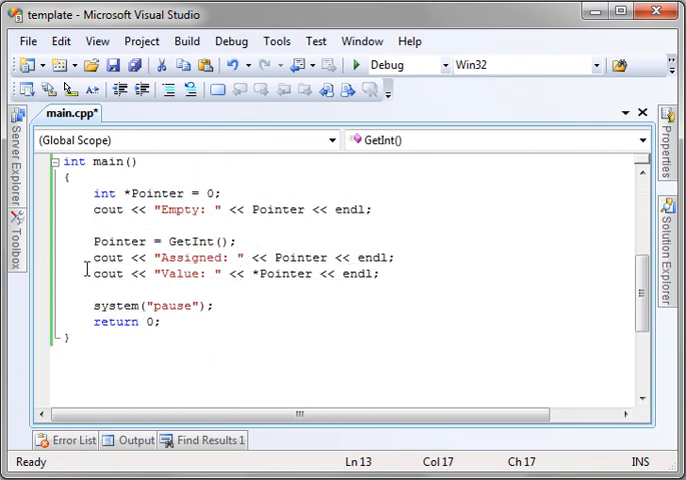
{"action": "left_click_drag", "start_coordinate": [100, 256], "coordinate": [158, 322]}
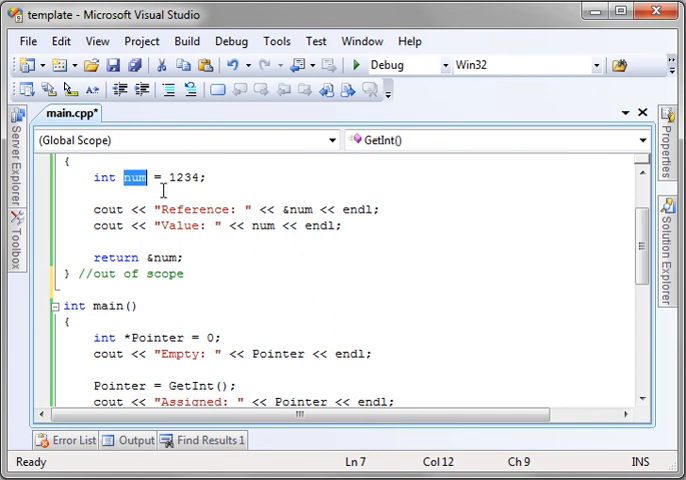
{"action": "scroll", "scroll_direction": "down", "scroll_amount": 3}
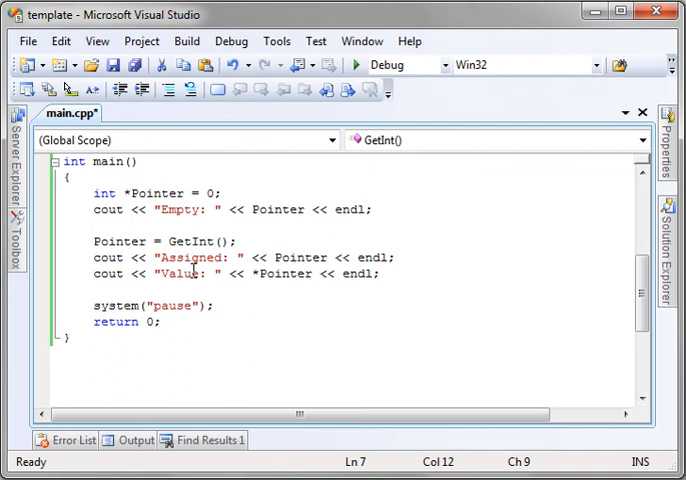
{"action": "scroll", "scroll_direction": "up", "scroll_amount": 3}
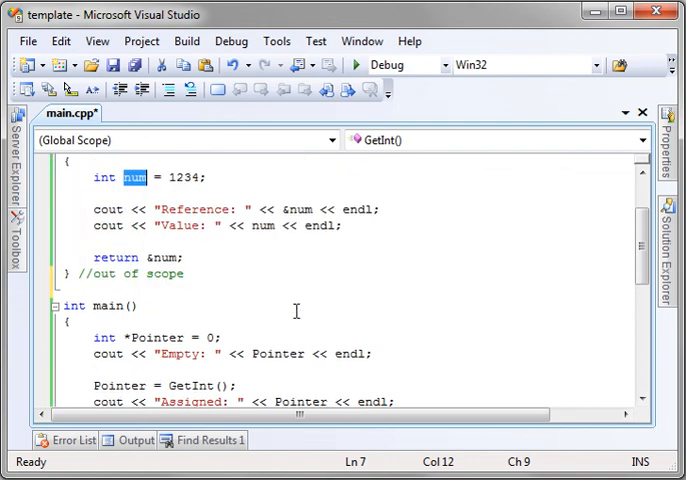
{"action": "scroll", "scroll_direction": "up", "scroll_amount": 3}
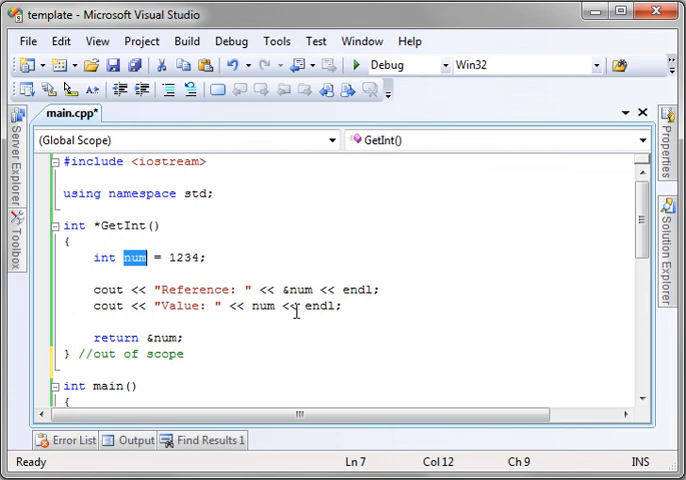